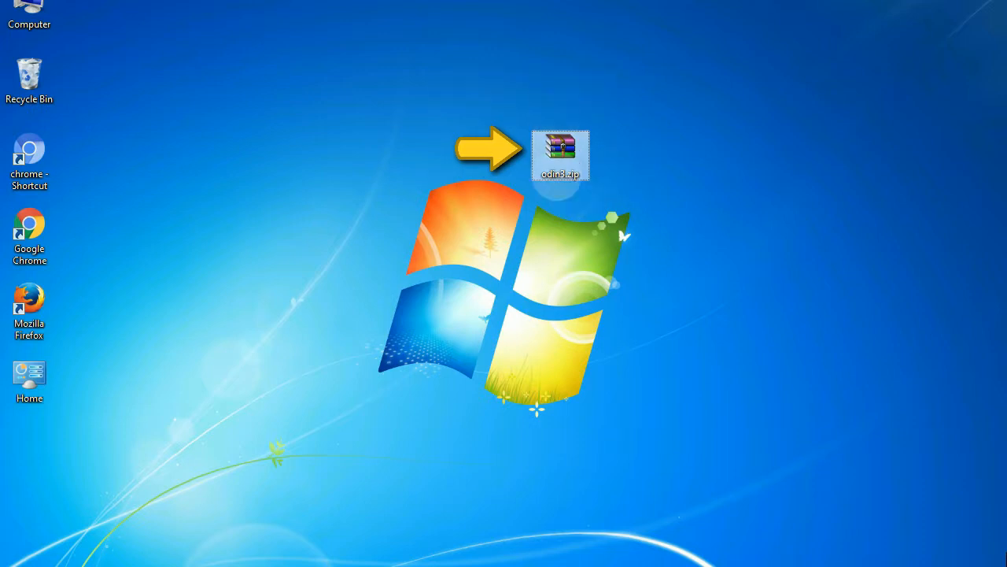
mouse_move(560, 154)
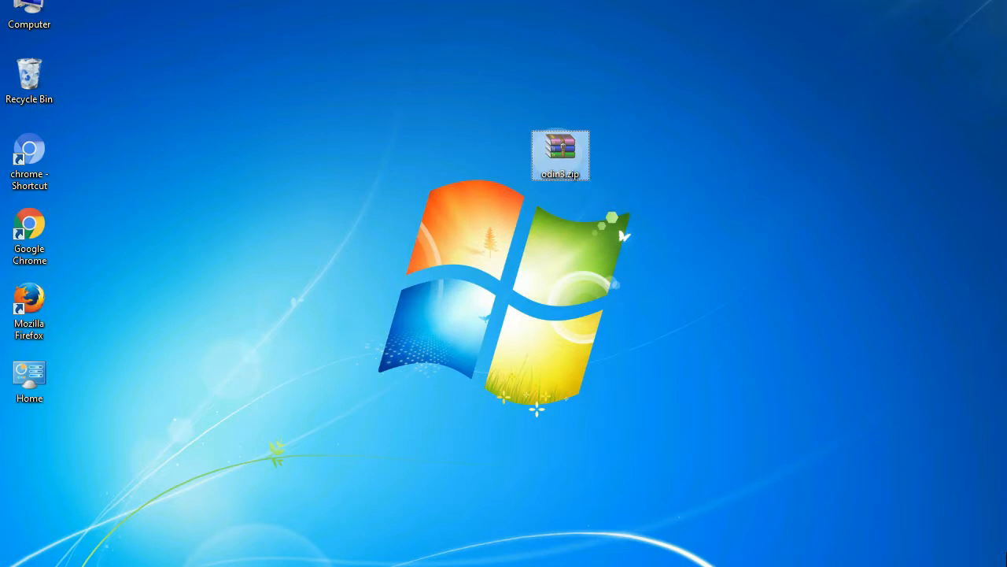
Step: Extract the Odin_v3.09 archive on the desktop into its own folder
double_click(560, 155)
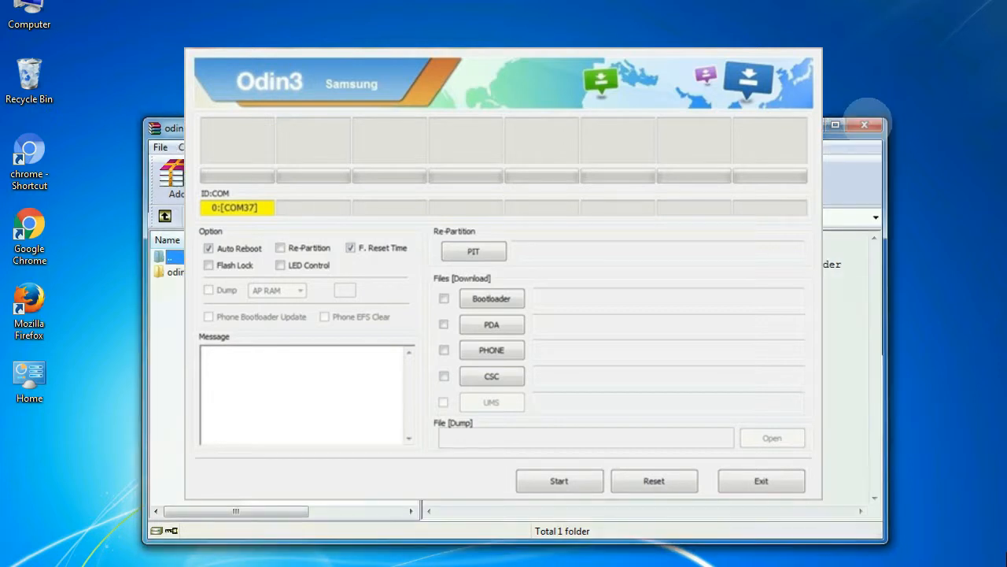
left_click(559, 481)
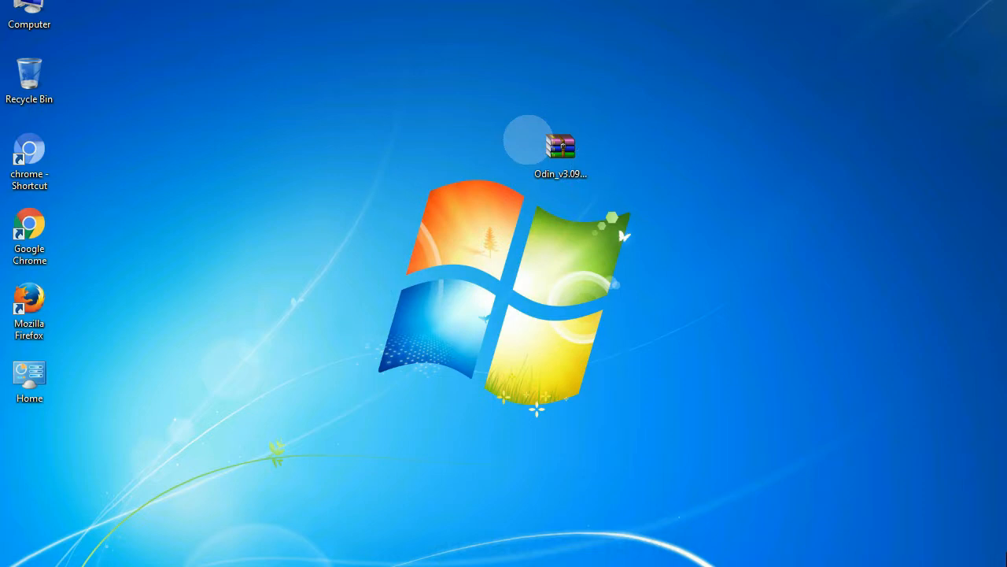
left_click(561, 150)
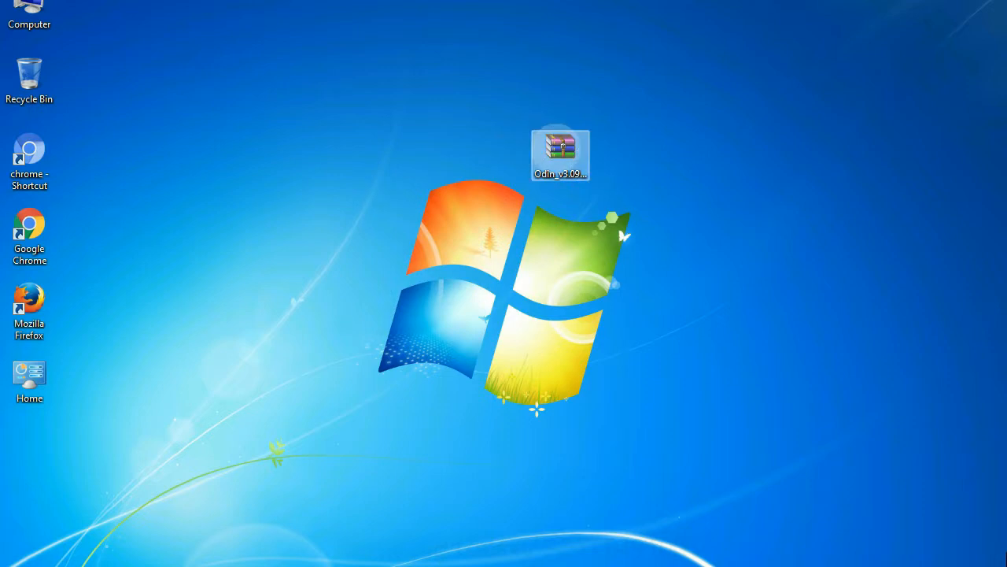
right_click(560, 154)
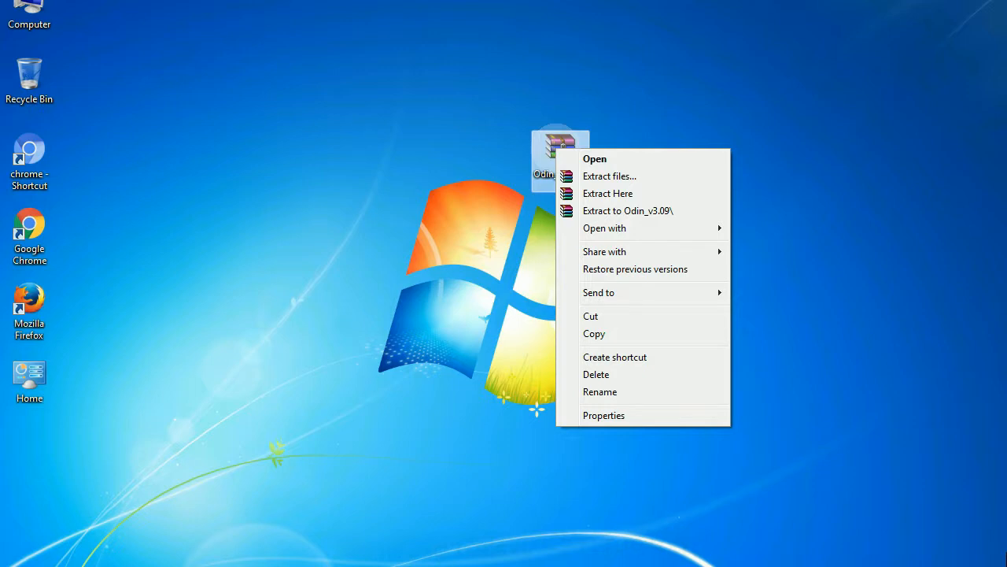
mouse_move(607, 192)
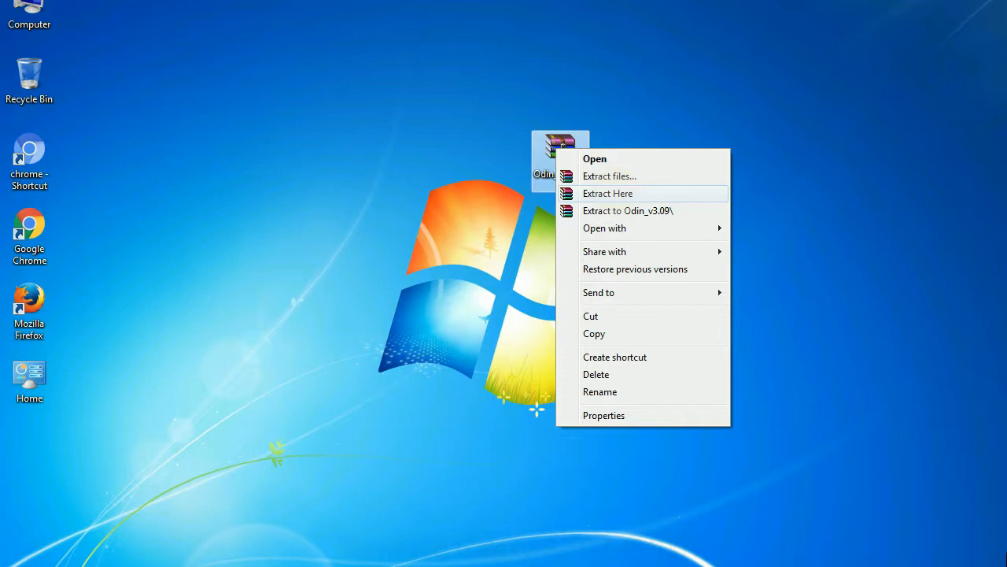
left_click(607, 192)
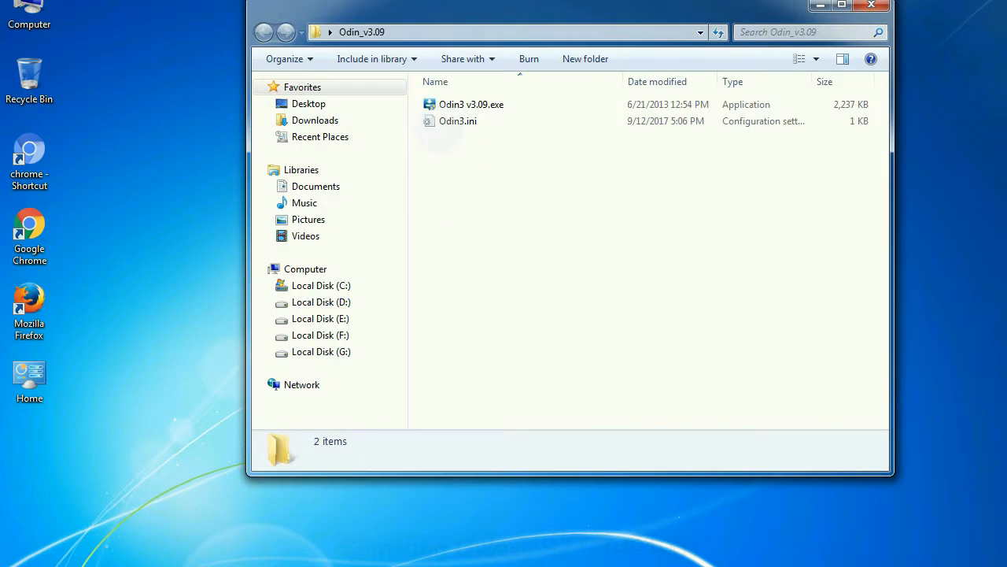
Step: Launch Odin3 v3.09.exe from the extracted folder
right_click(471, 104)
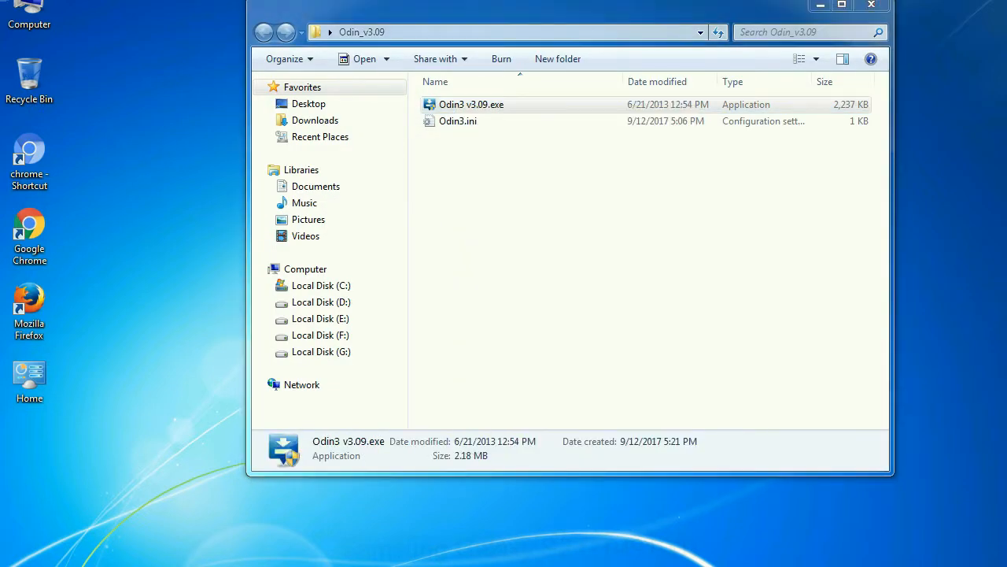
double_click(470, 104)
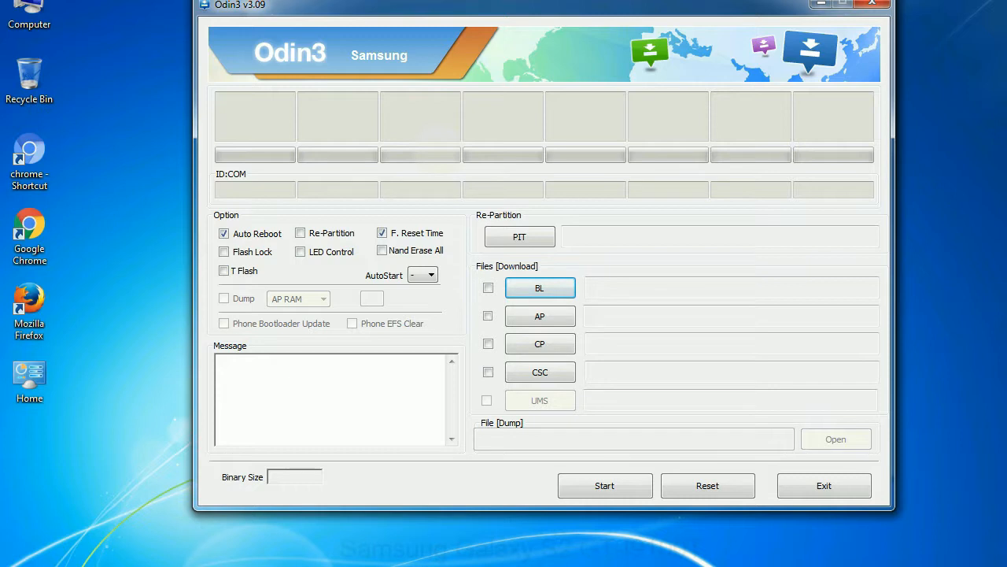
Step: Close the Odin3 v3.09 window after reviewing the BL, AP, CP, CSC slots
left_click(873, 3)
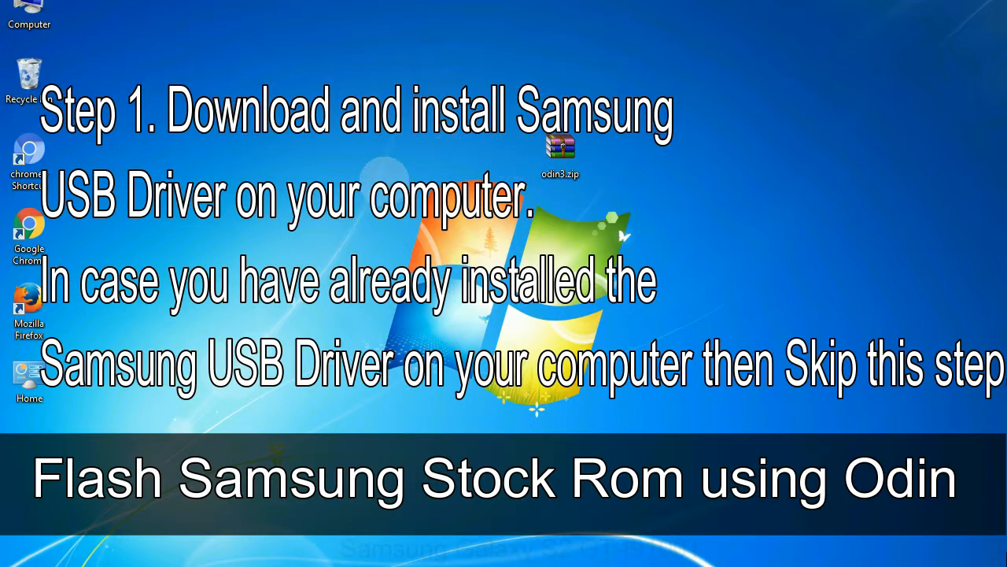
Step: Reopen the extracted Odin_v3.09 folder showing Odin3 v3.09.exe and Odin3.ini
left_click(560, 154)
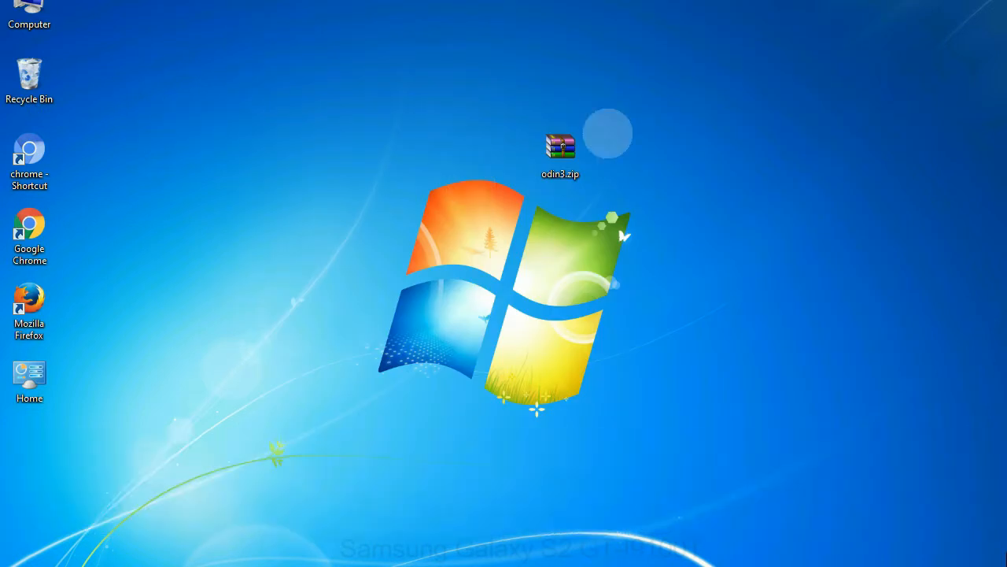
double_click(560, 150)
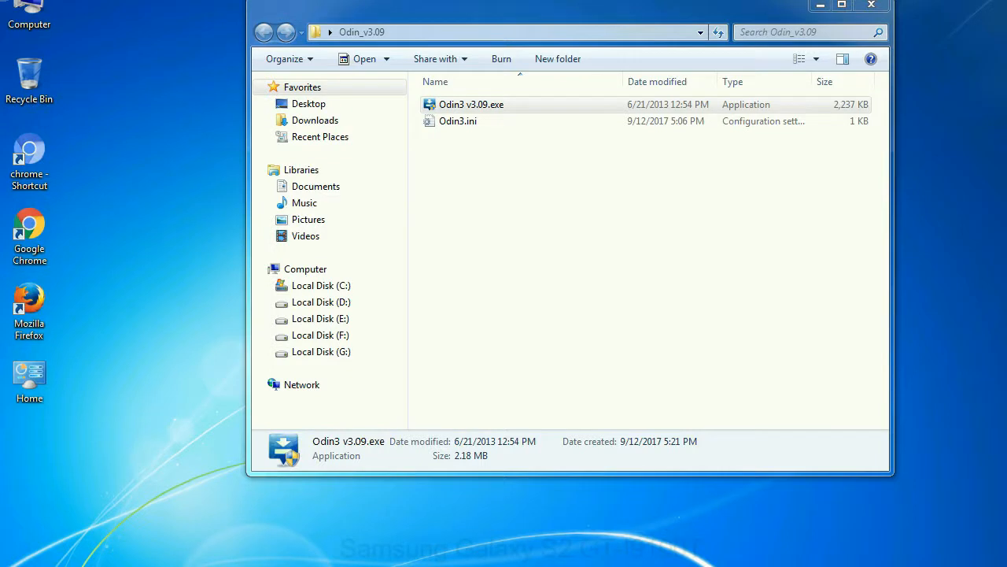
Step: Run Odin3 v3.09.exe from the folder
double_click(471, 104)
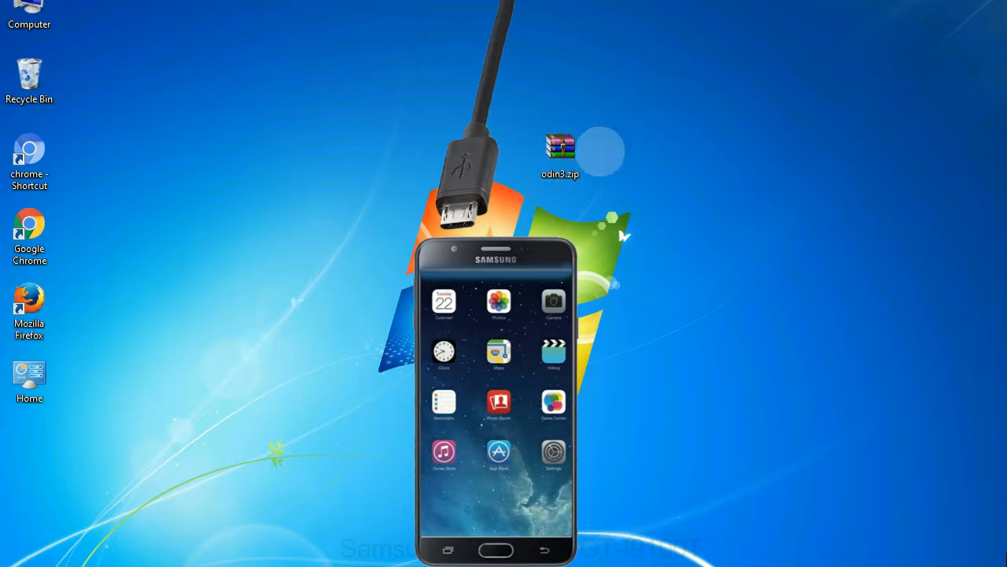
Step: Bring up Odin3 with the phone connected in download mode, listed as Added on COM3
double_click(560, 150)
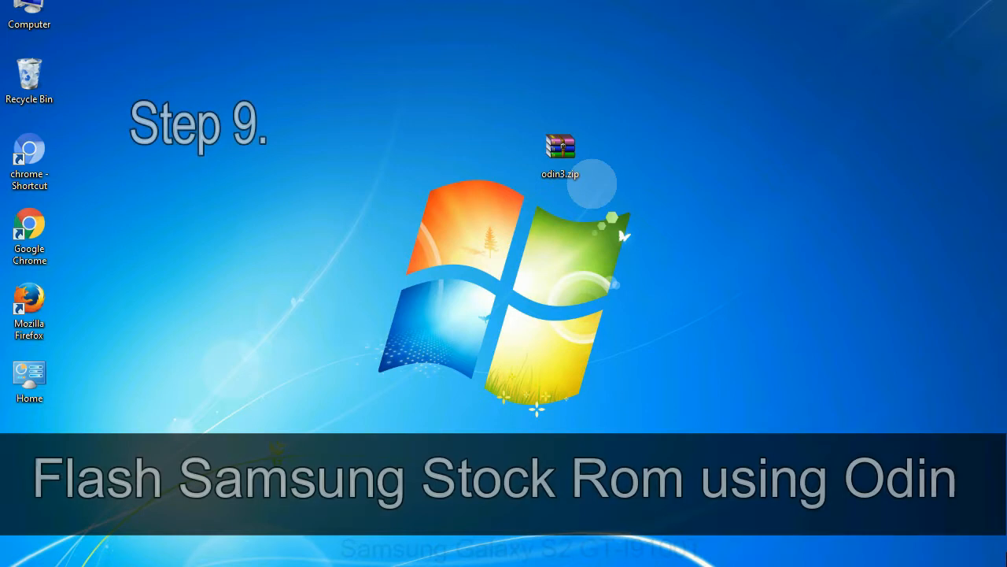
left_click(560, 155)
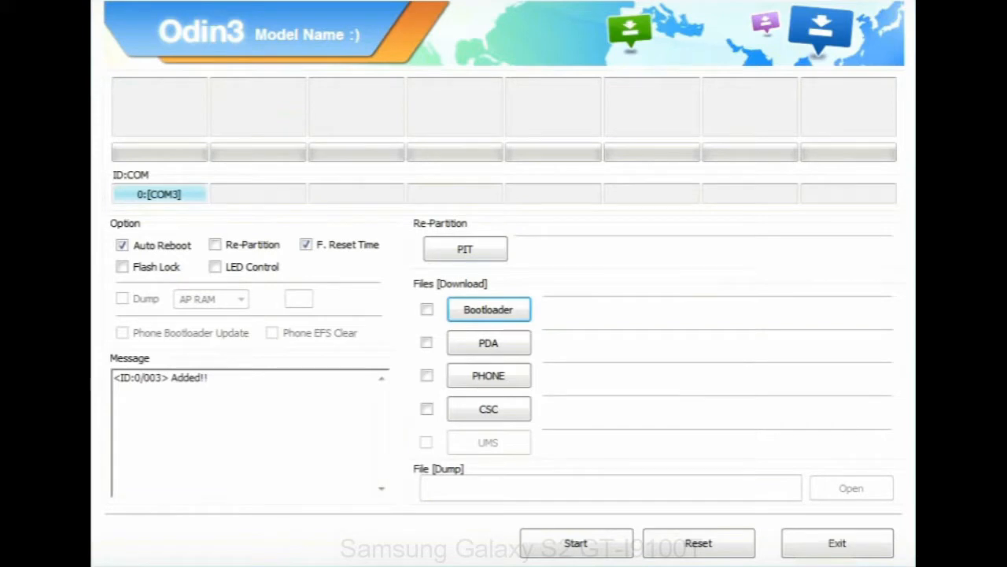
Step: Load the E500HXXU1AOD1 HOME.tar.md5 firmware from the Desktop into the PDA slot and start flashing
left_click(488, 342)
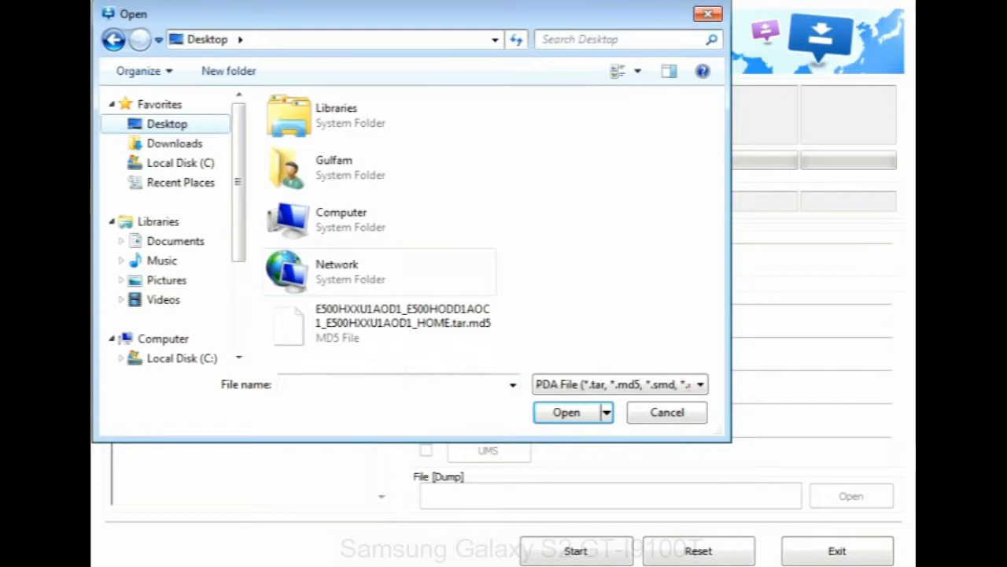
left_click(566, 412)
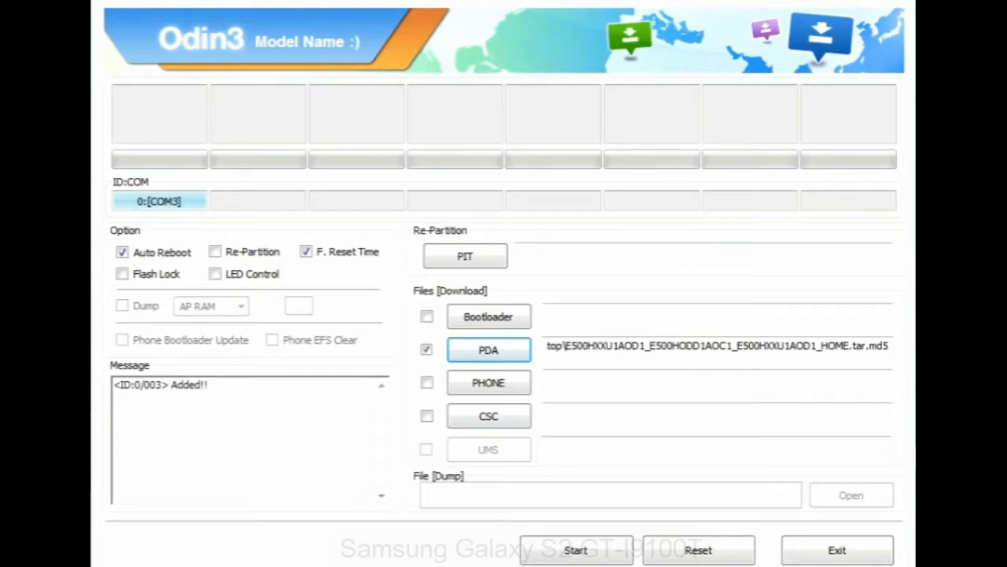
left_click(837, 549)
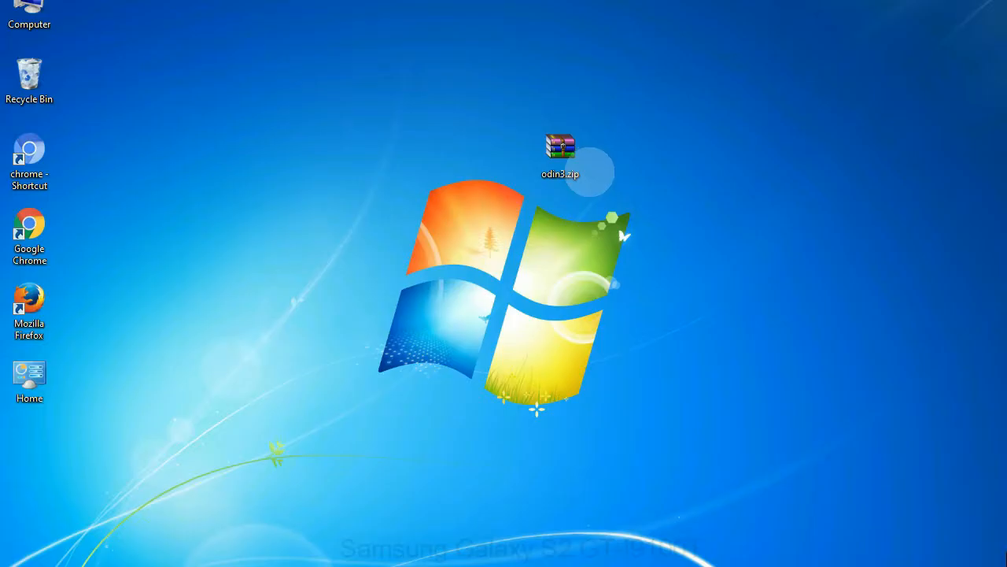
Step: Let the flash run to a green PASS (1 succeeded, 0 failed) and dismiss Odin3
left_click(560, 154)
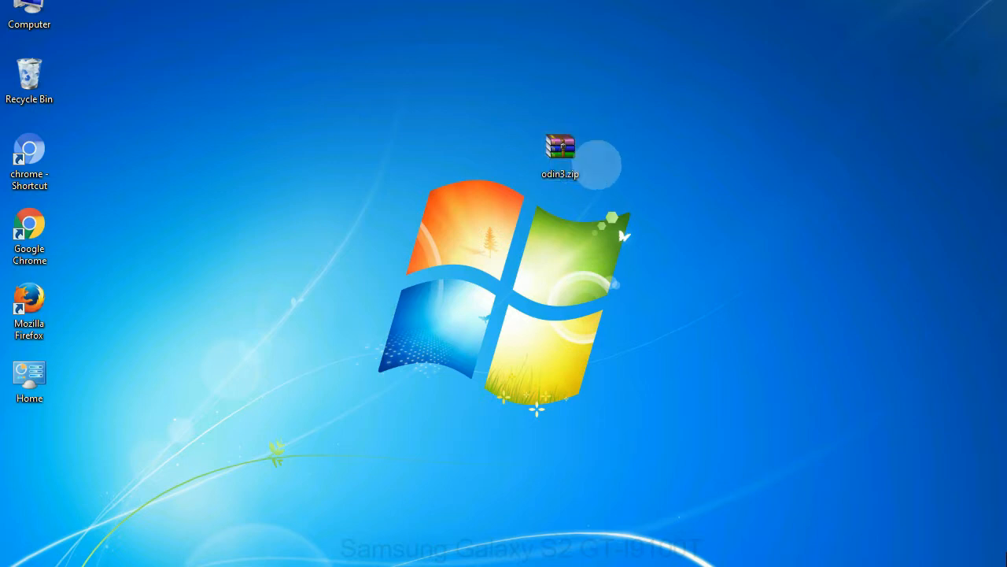
left_click(561, 154)
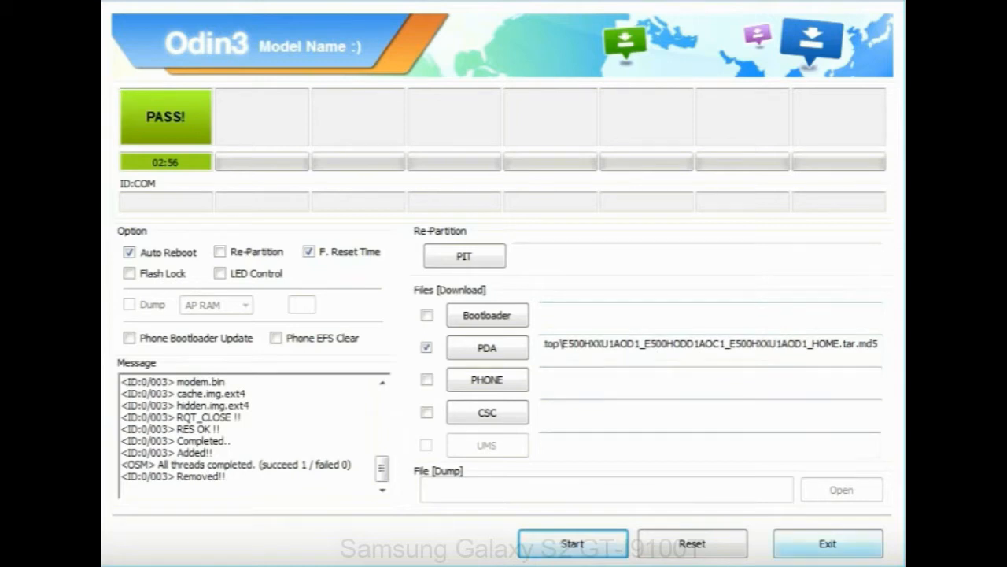
left_click(828, 544)
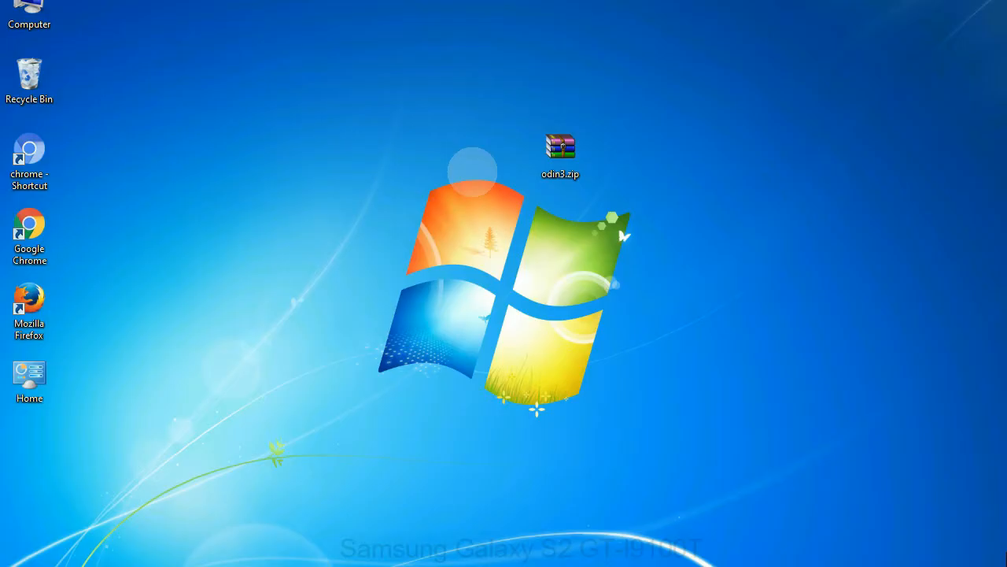